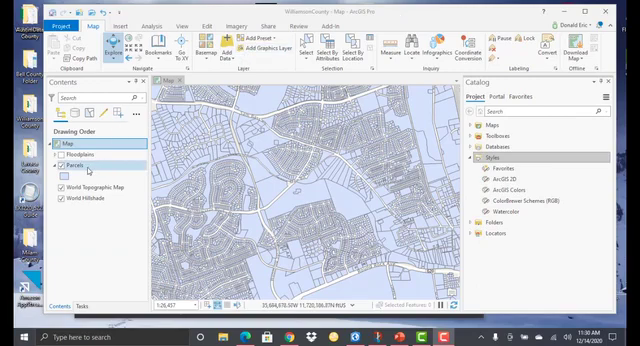
- Switch the Parcels layer to Graduated Colors symbology with yellow-to-red classes
click(76, 164)
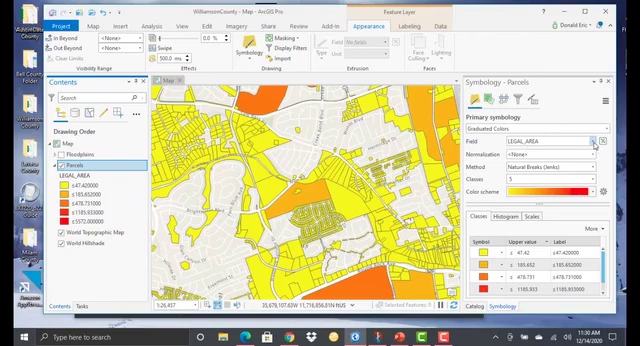
- Classify the parcels by the MKT_VALUE field
click(598, 140)
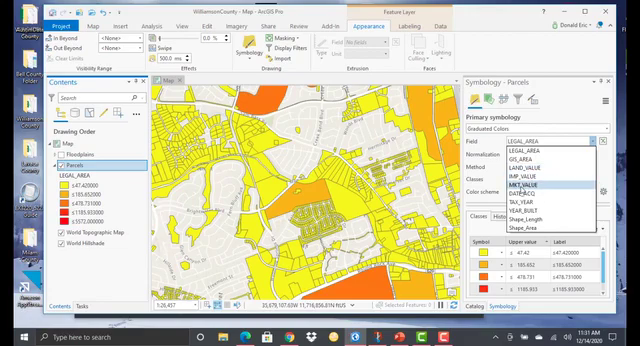
click(534, 186)
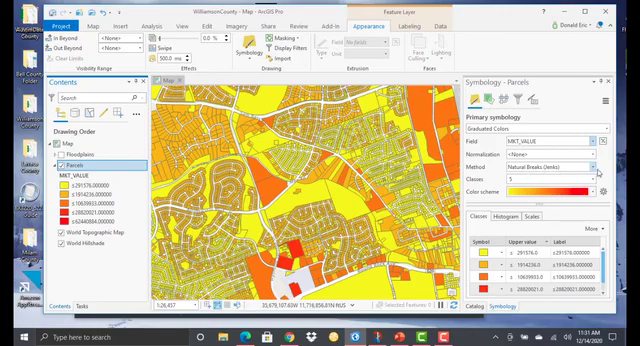
click(594, 168)
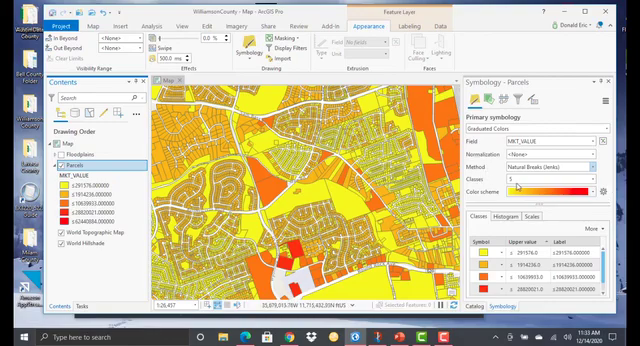
click(618, 188)
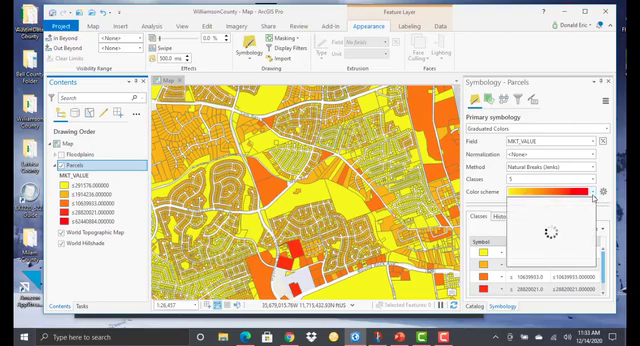
click(594, 192)
text(7)
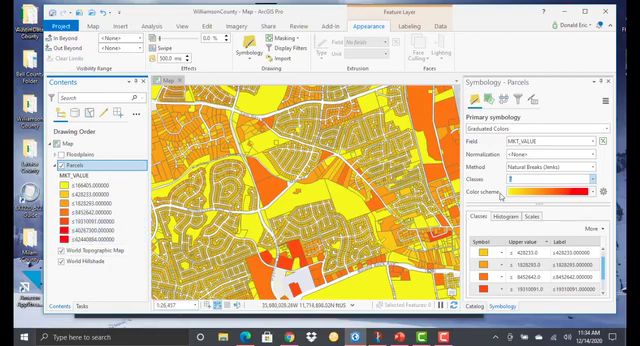
- Show the advanced symbology options for label formatting, exclusion and sampling
click(584, 172)
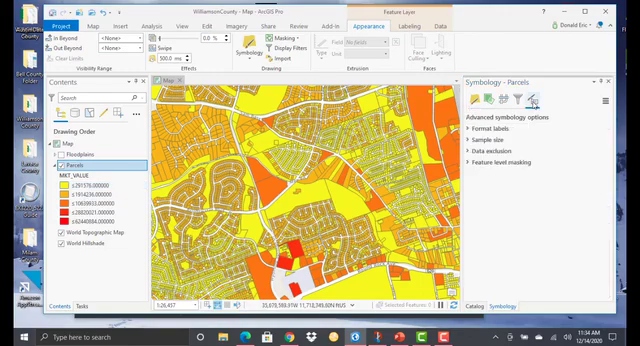
- Expand Format labels and list the number format categories for class labels
click(496, 128)
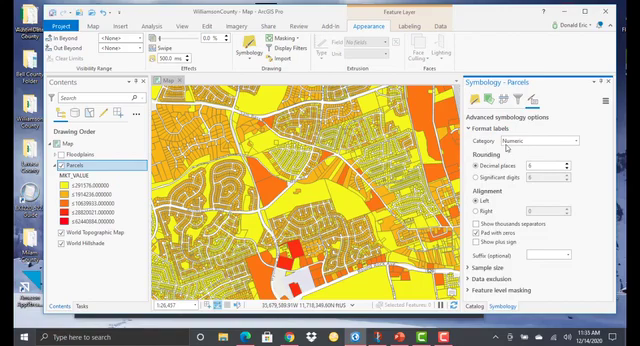
click(572, 142)
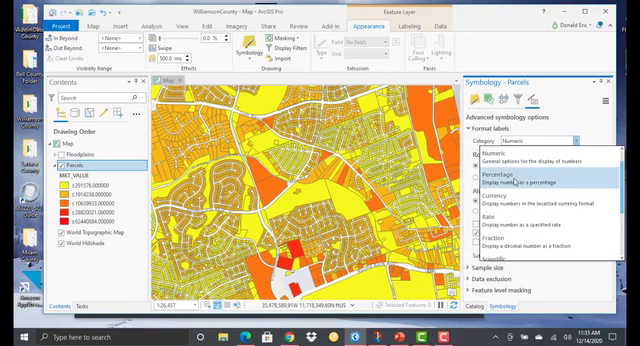